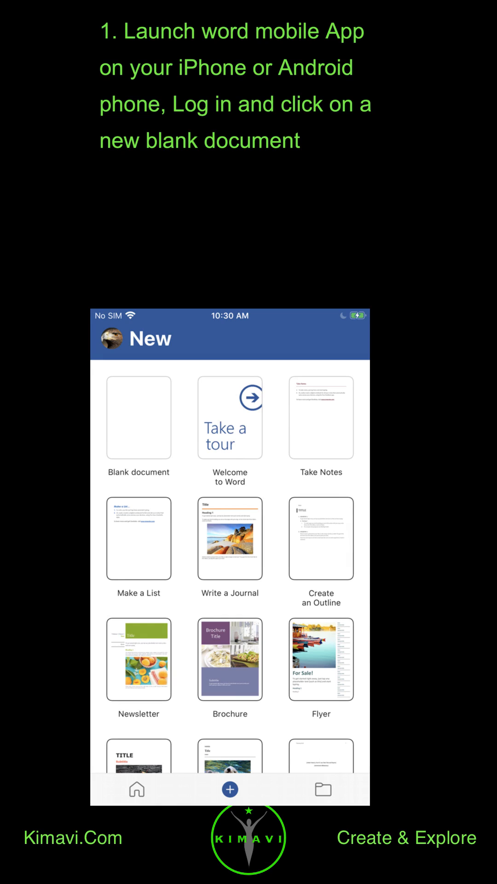
Step: Create a new blank document and start dictation so it listens for speech
left_click(139, 417)
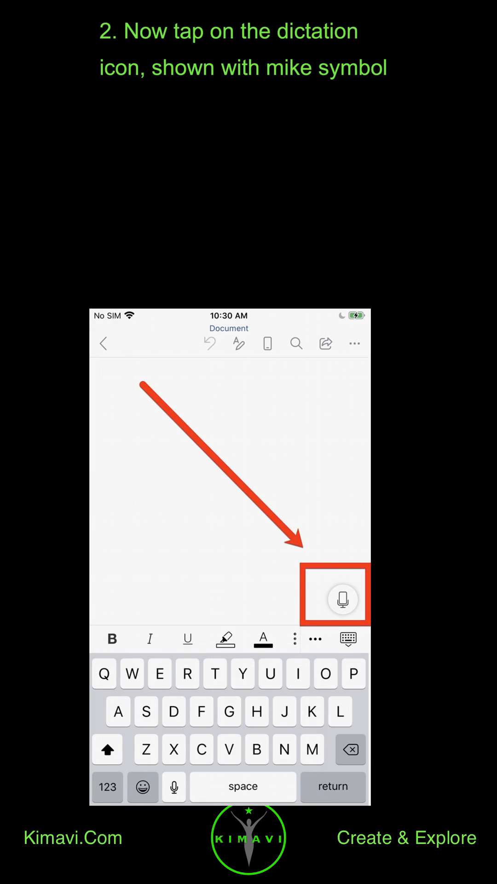
left_click(344, 599)
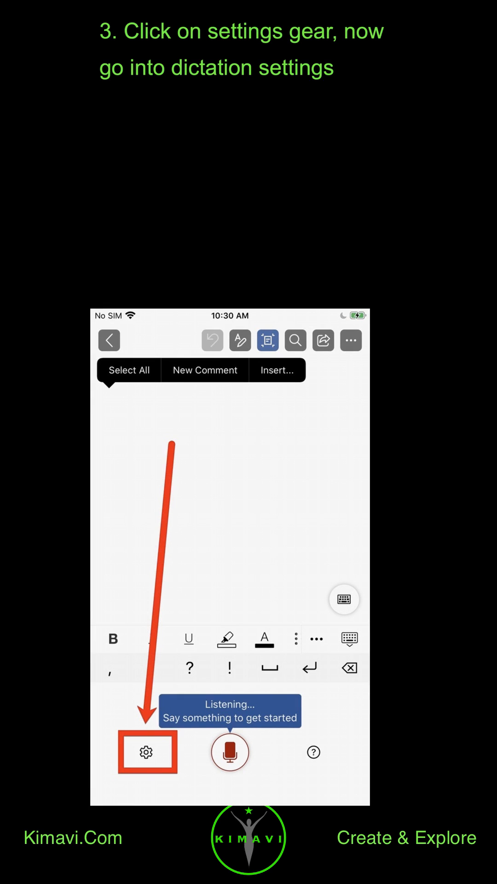
Step: From dictation settings and Help & Support, show the complete All commands voice list
left_click(146, 752)
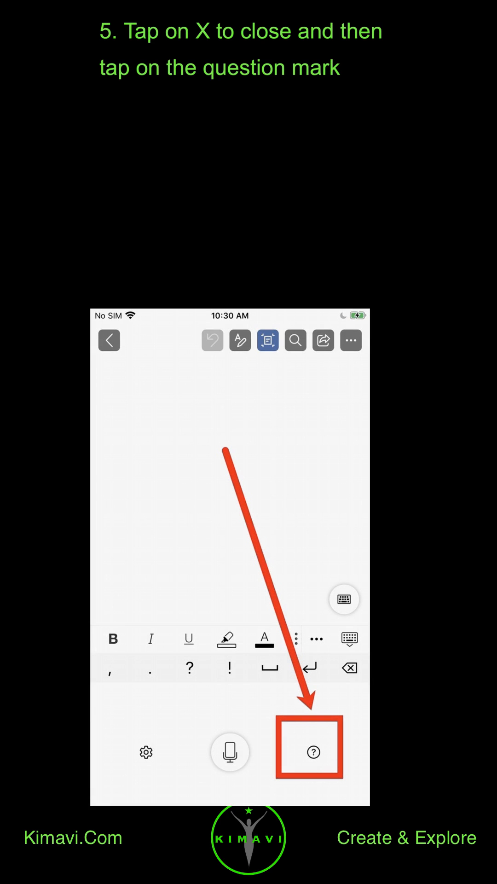
left_click(313, 752)
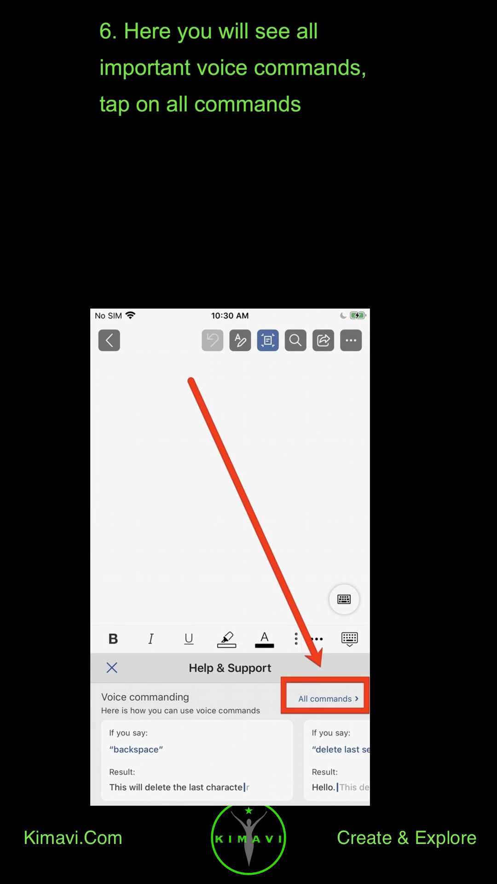
left_click(327, 698)
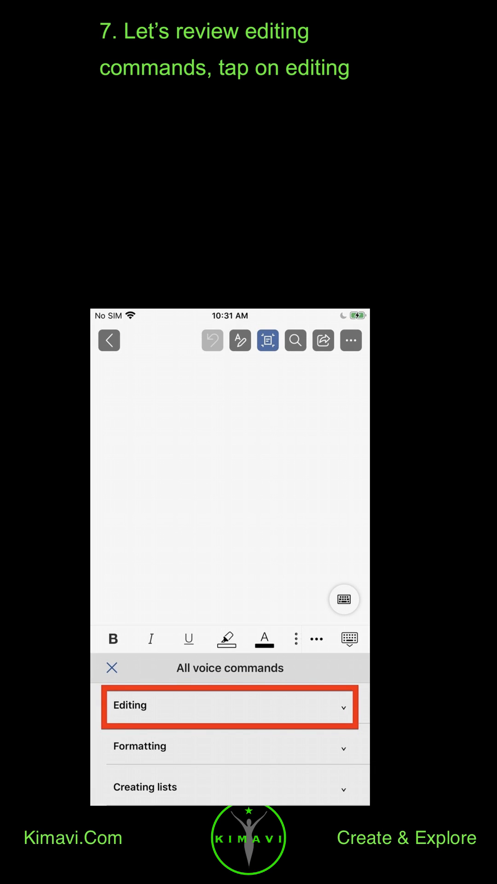
left_click(229, 706)
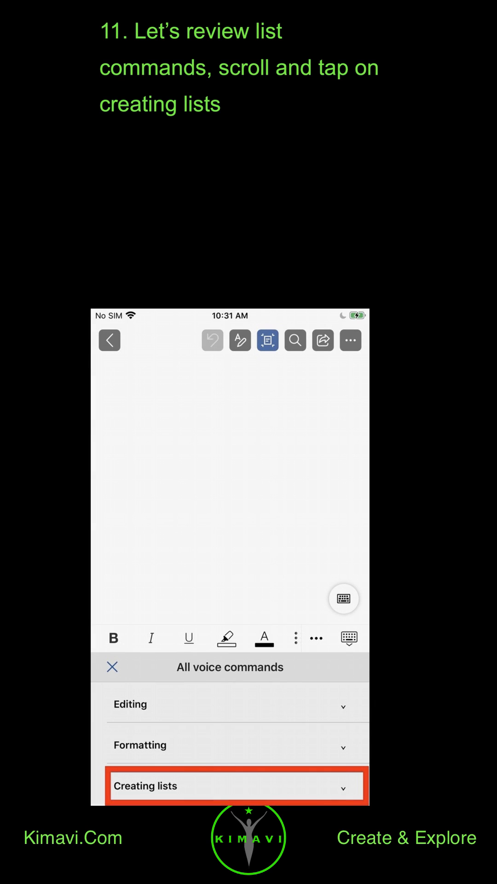
left_click(231, 785)
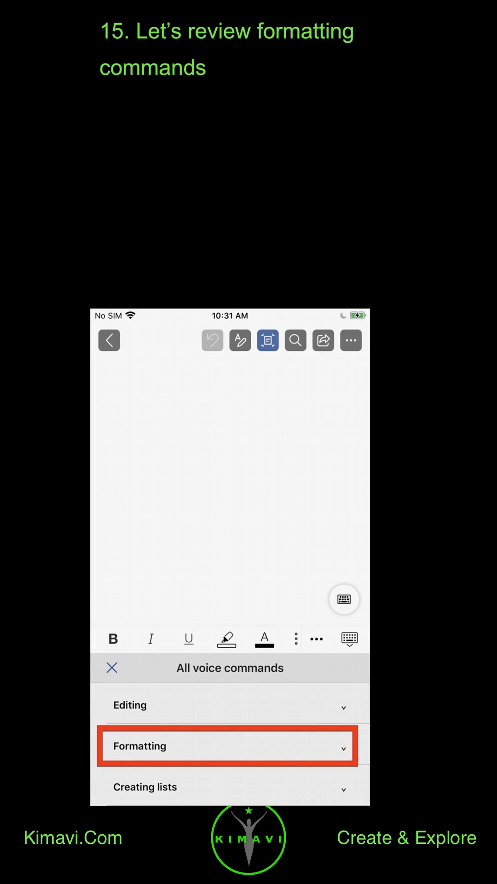
Step: Expand Formatting commands to reveal Bold, Italics, Underline, Strikethrough, Superscript, Subscript and Clear all formatting
left_click(229, 745)
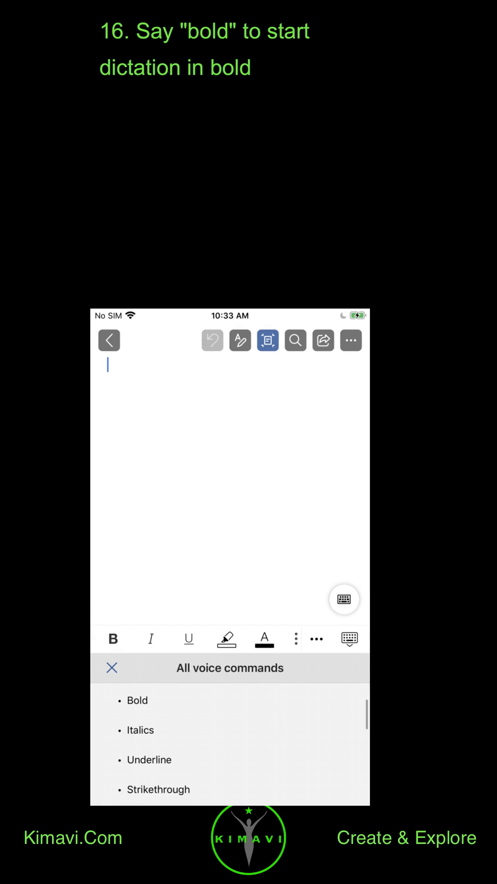
scroll("down", 3)
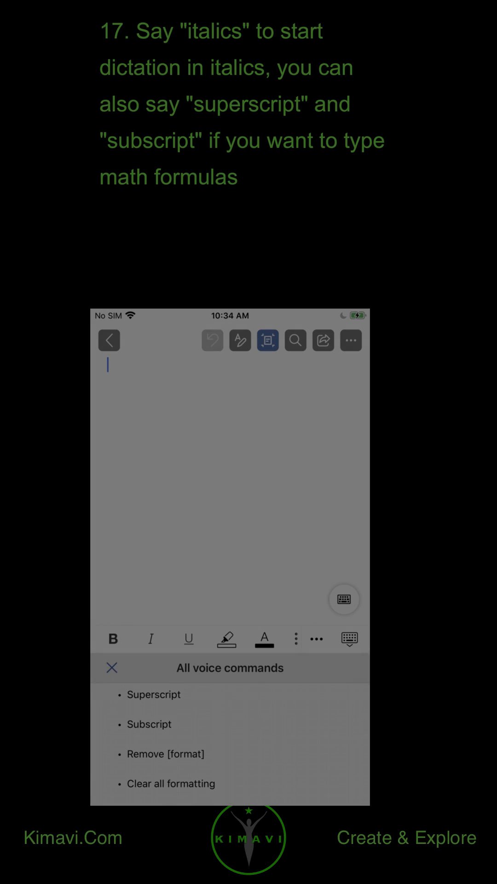